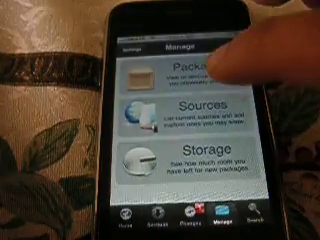
Open the installed Packages list and scroll to MobileTerminal's Details page.
click(160, 110)
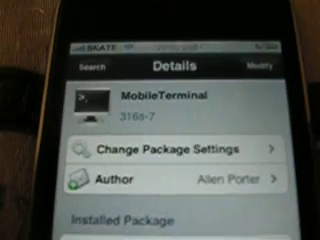
scroll(down, 3)
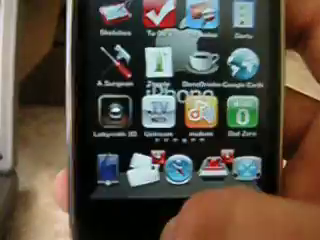
scroll(left, 3)
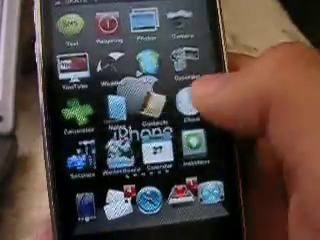
scroll(left, 3)
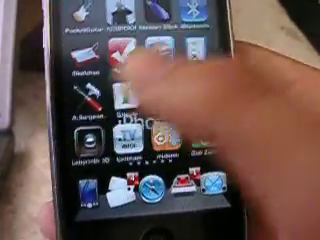